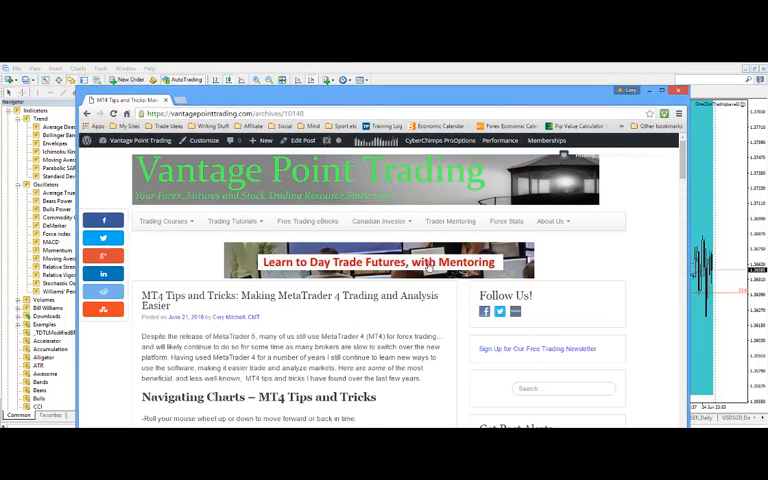
pyautogui.moveTo(190, 336)
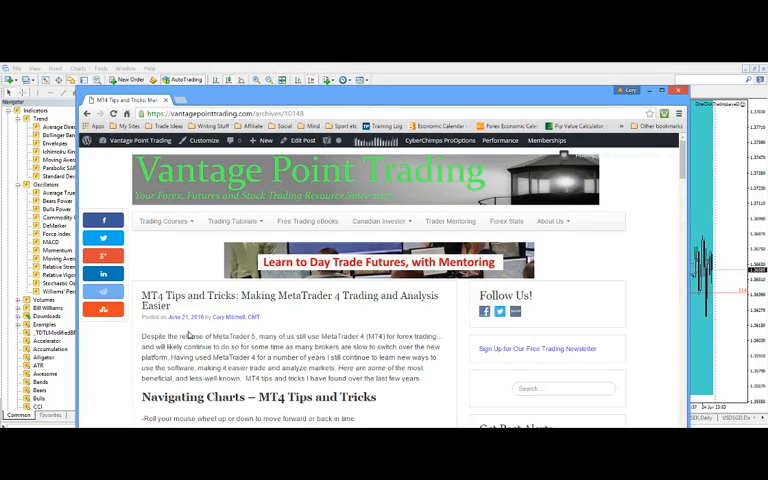
pyautogui.moveTo(304, 332)
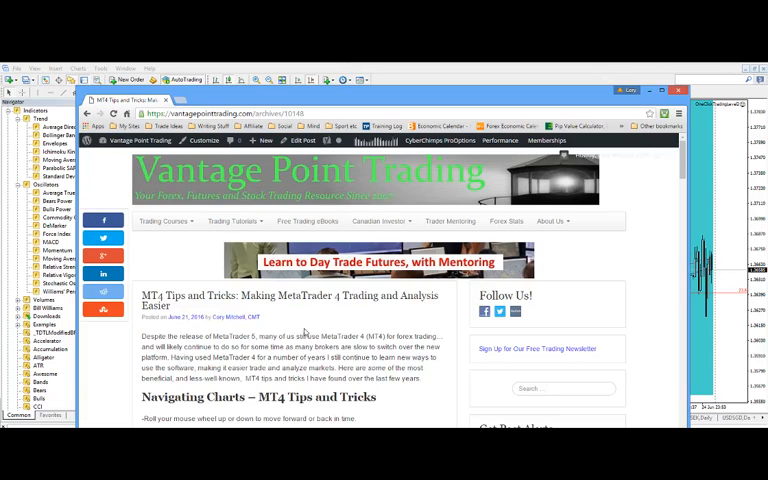
pyautogui.moveTo(404, 308)
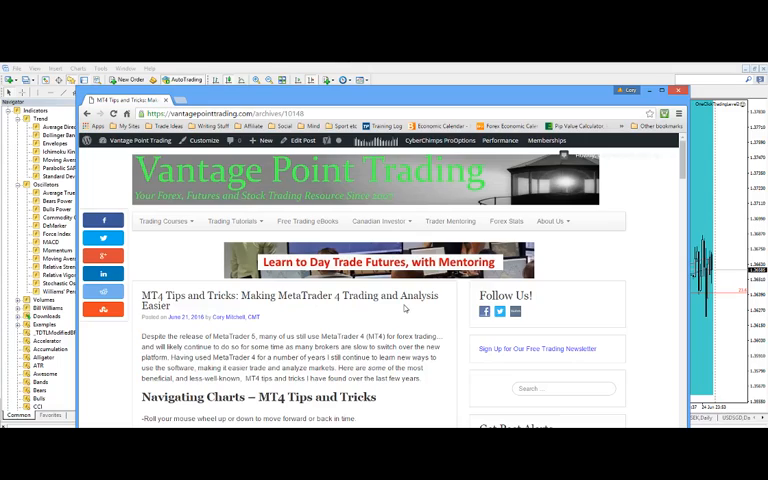
# - Scroll the MT4 Tips and Tricks article down to the Drawing Tools section
pyautogui.scroll(-3)
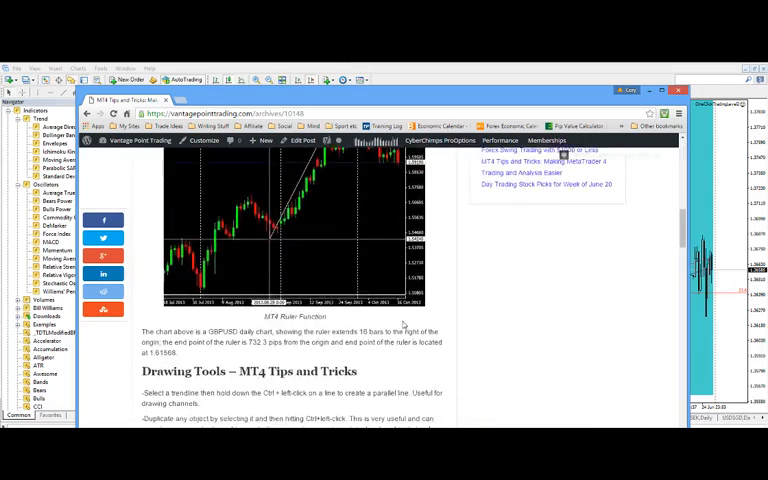
pyautogui.scroll(-3)
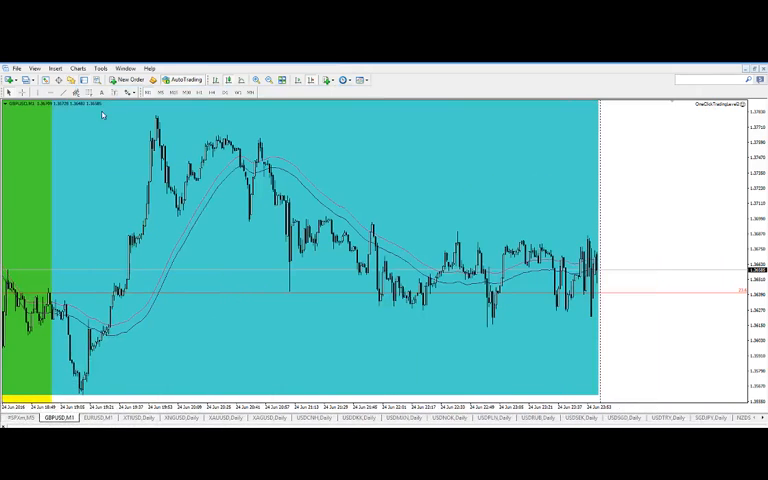
# - Browse the Insert menu for indicators and objects that can be added to the chart
pyautogui.click(56, 54)
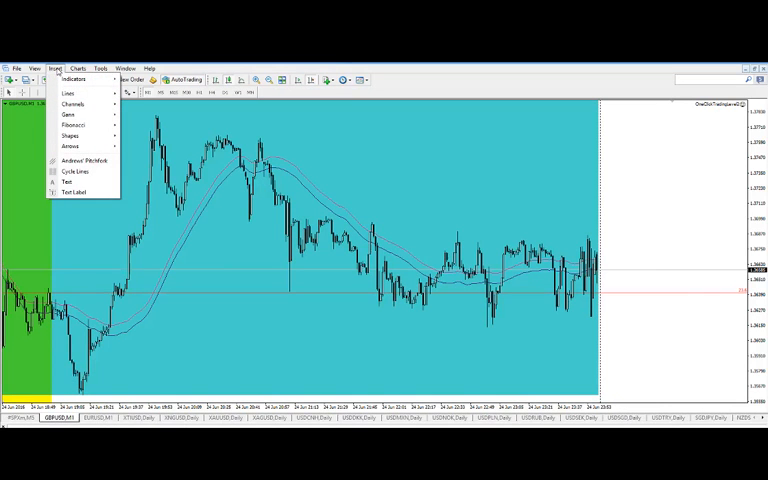
pyautogui.moveTo(76, 124)
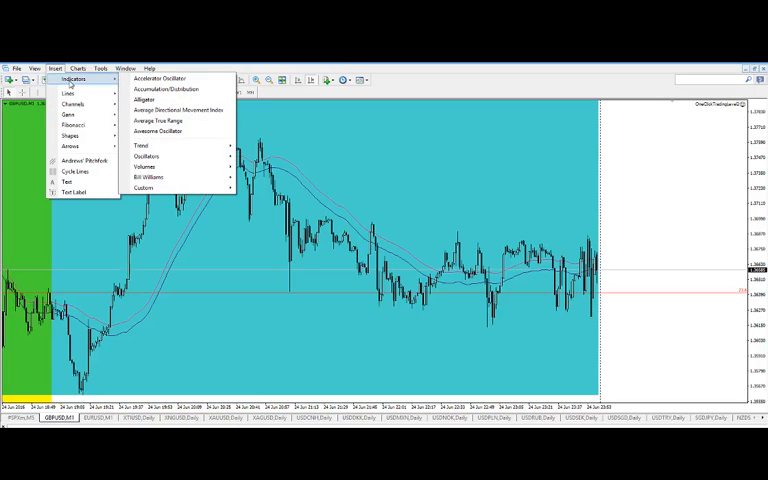
pyautogui.moveTo(144, 164)
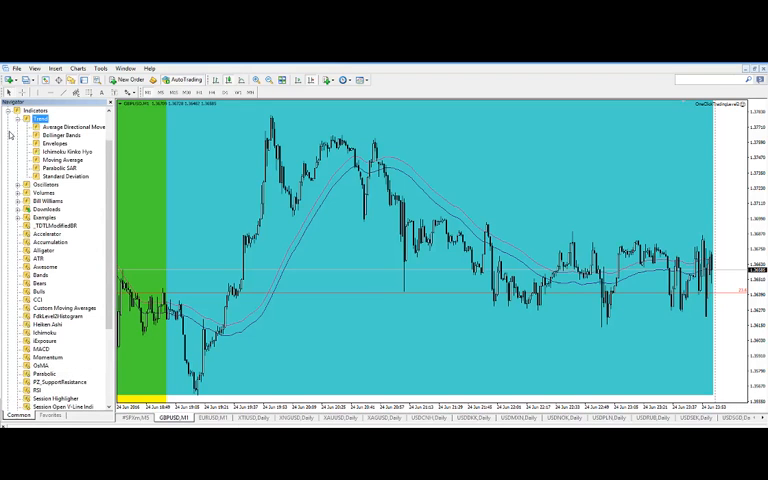
# - Add a Relative Strength Index from the Oscillators group with default settings confirmed
pyautogui.click(8, 192)
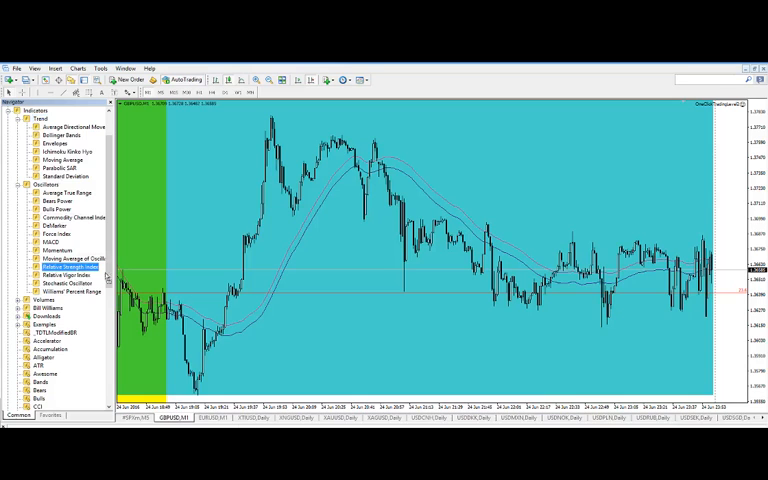
pyautogui.doubleClick(68, 268)
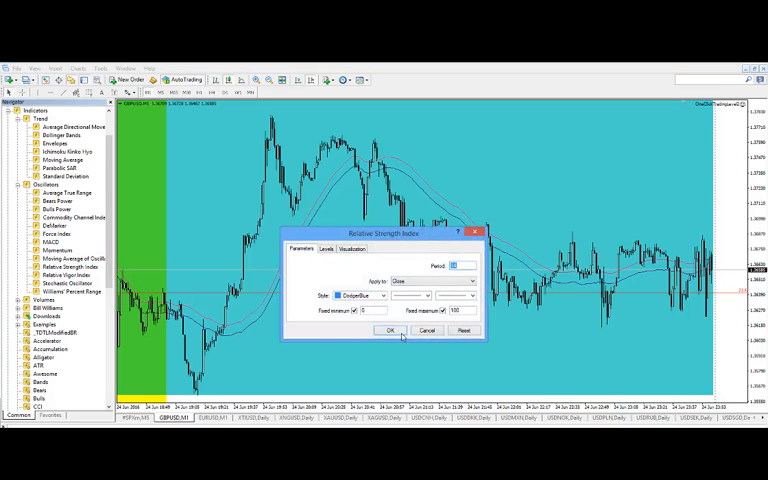
pyautogui.click(404, 330)
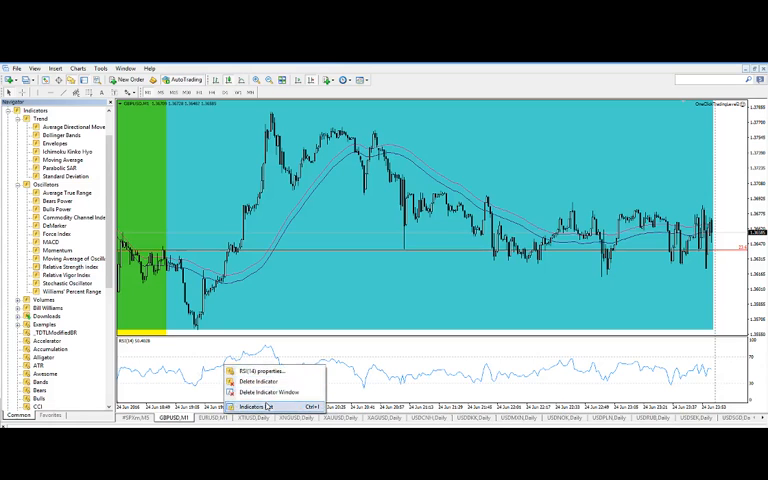
pyautogui.click(252, 368)
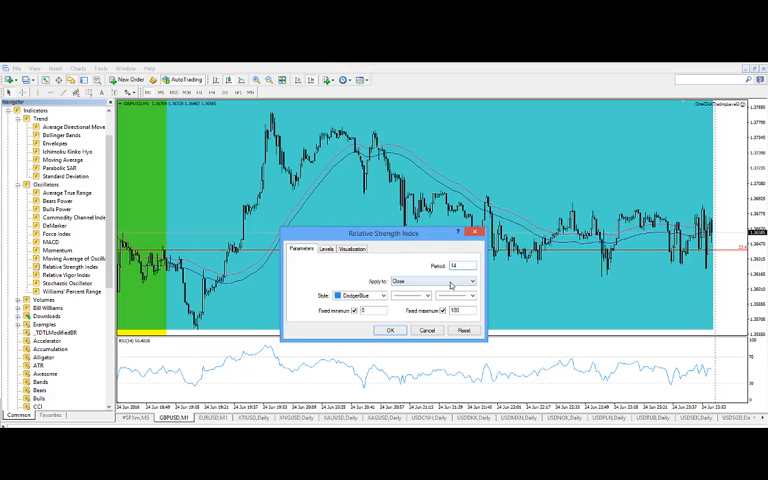
pyautogui.click(390, 330)
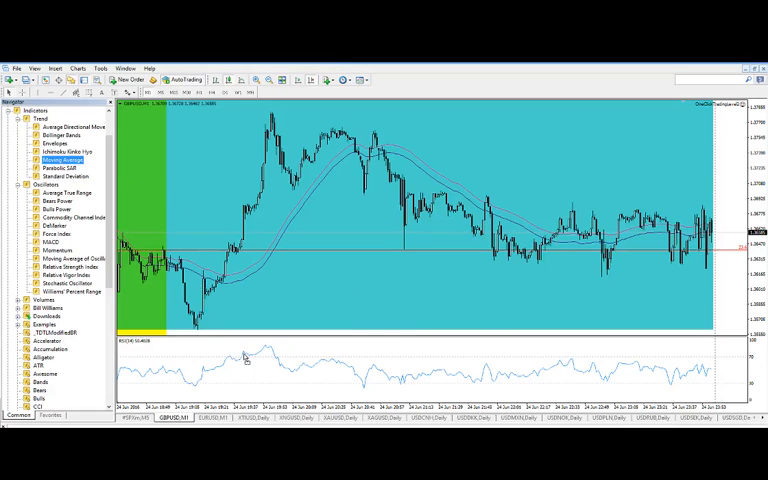
# - Add a Moving Average applied to First Indicator's Data in the RSI subwindow
pyautogui.doubleClick(64, 160)
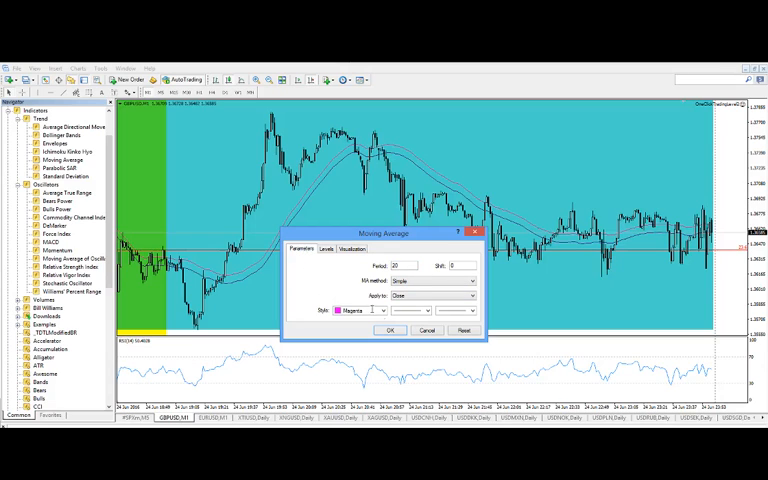
pyautogui.click(468, 294)
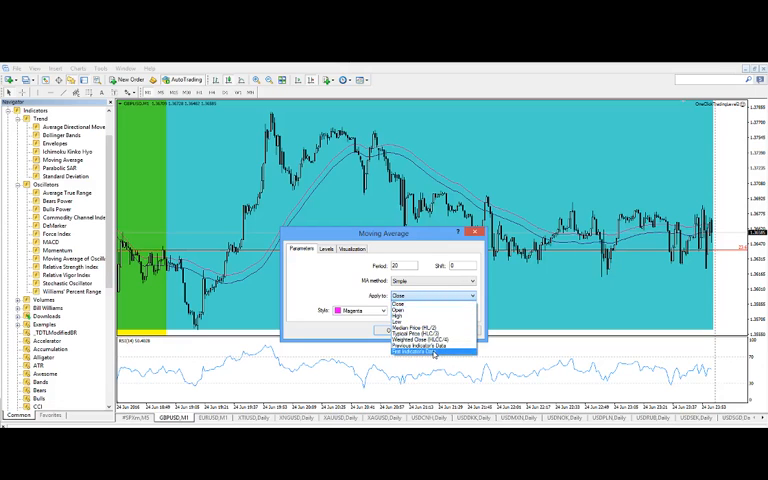
pyautogui.click(430, 350)
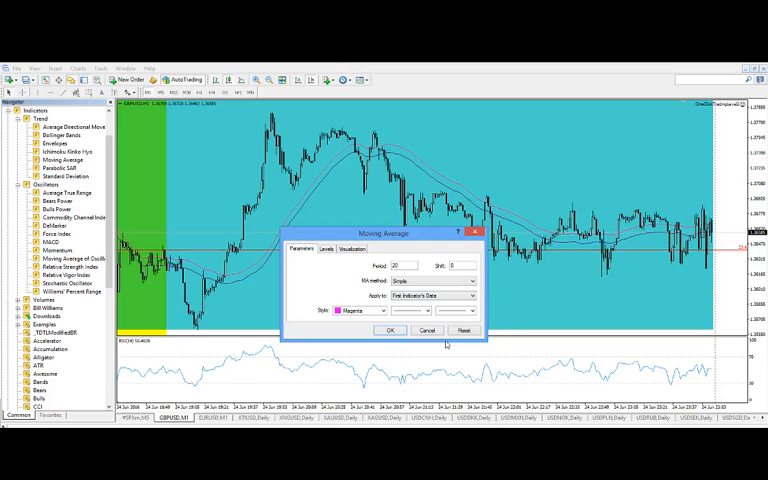
pyautogui.click(388, 330)
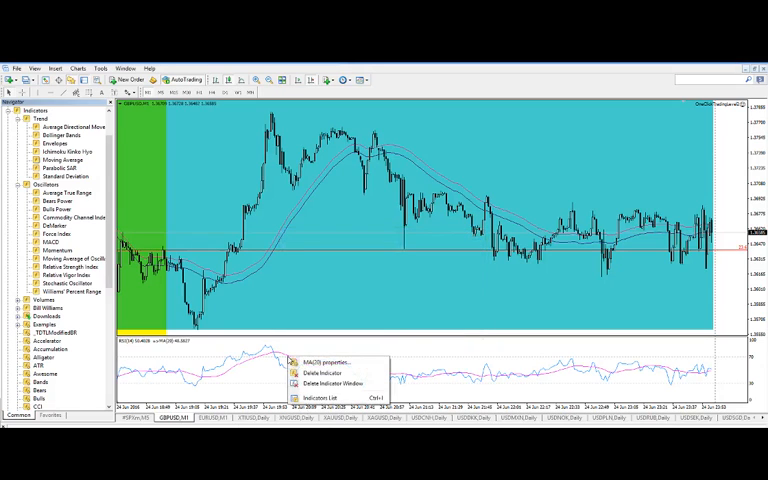
# - Reconfirm the RSI's moving average settings from the subwindow's options menu
pyautogui.click(340, 364)
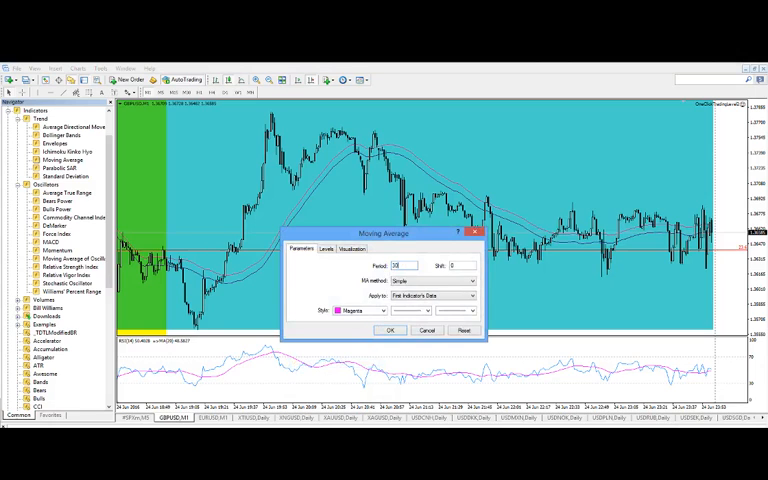
pyautogui.click(390, 330)
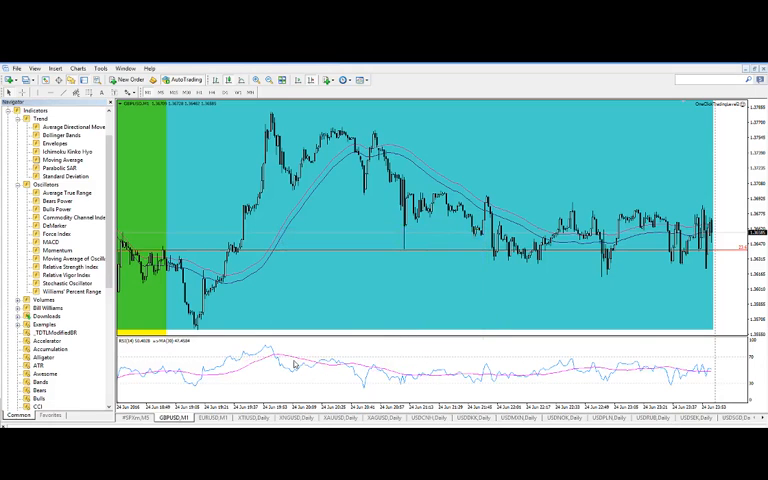
pyautogui.rightClick(292, 364)
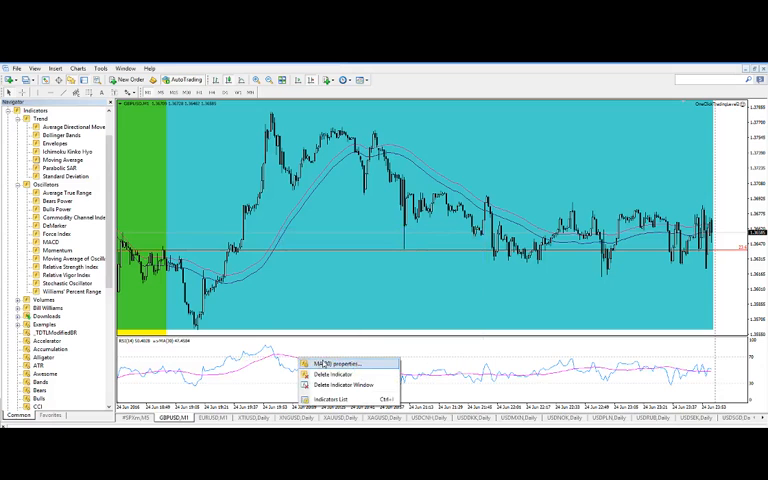
pyautogui.click(330, 364)
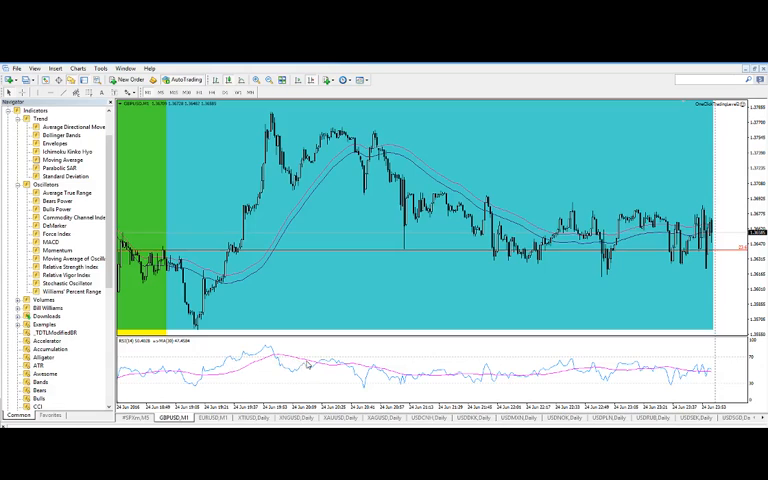
pyautogui.moveTo(304, 372)
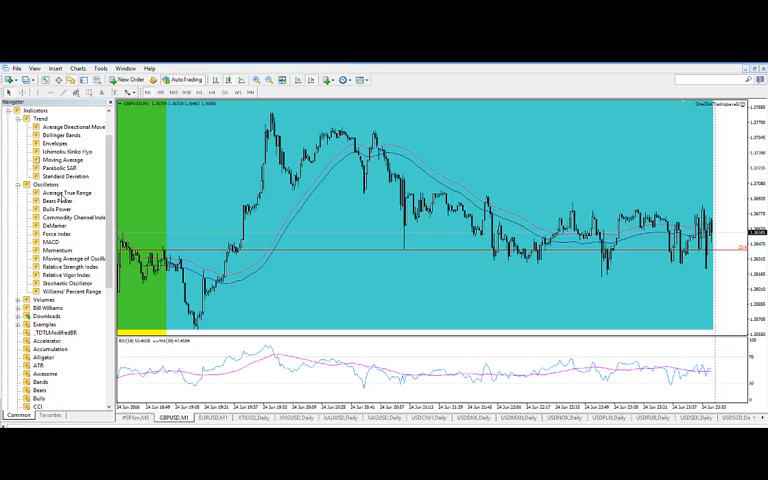
# - Add an Average True Range with period 14 in a new subwindow
pyautogui.doubleClick(68, 192)
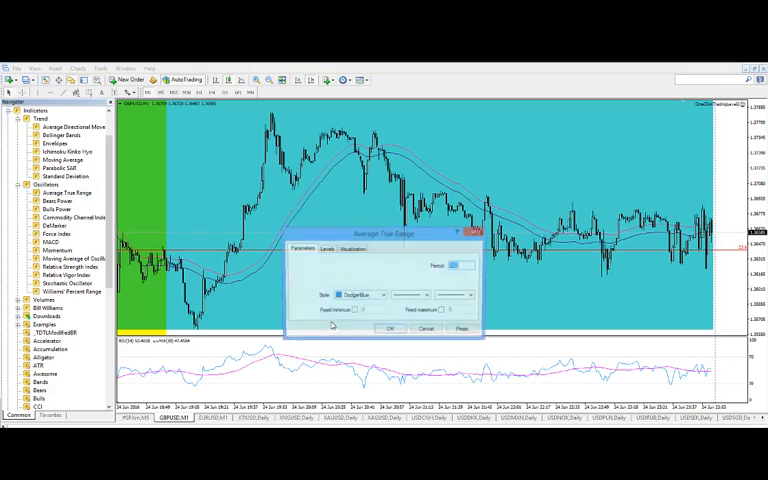
pyautogui.click(390, 328)
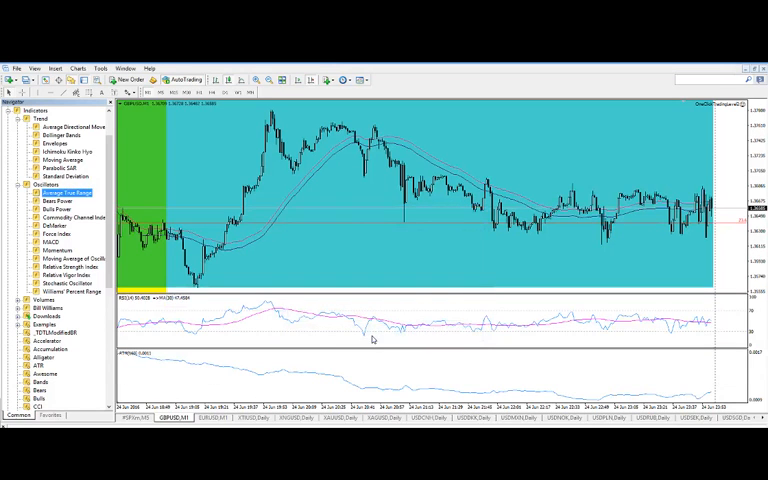
pyautogui.moveTo(320, 388)
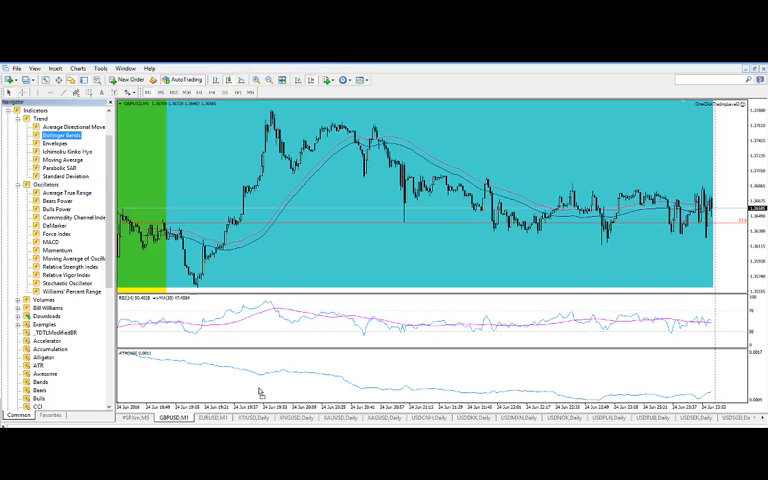
# - Add Bollinger Bands applied to Previous Indicator's Data in the ATR subwindow
pyautogui.doubleClick(66, 132)
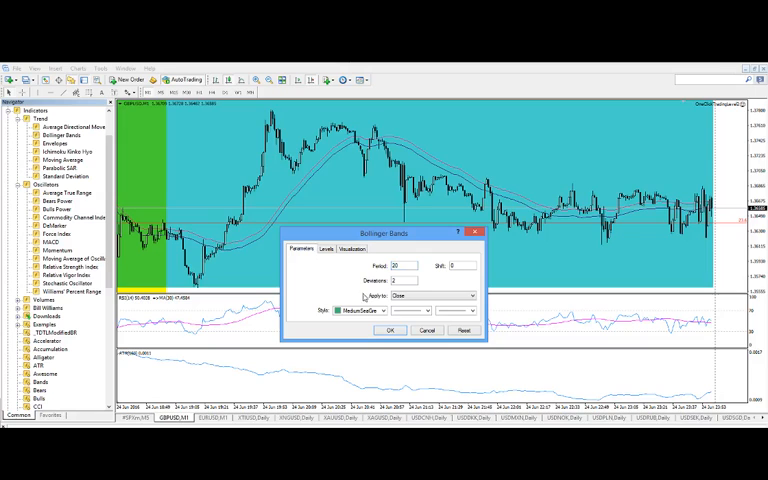
pyautogui.click(470, 296)
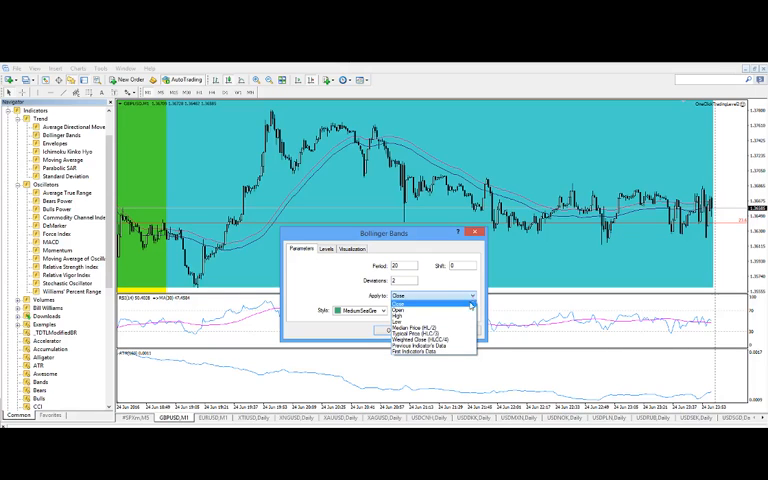
pyautogui.moveTo(430, 352)
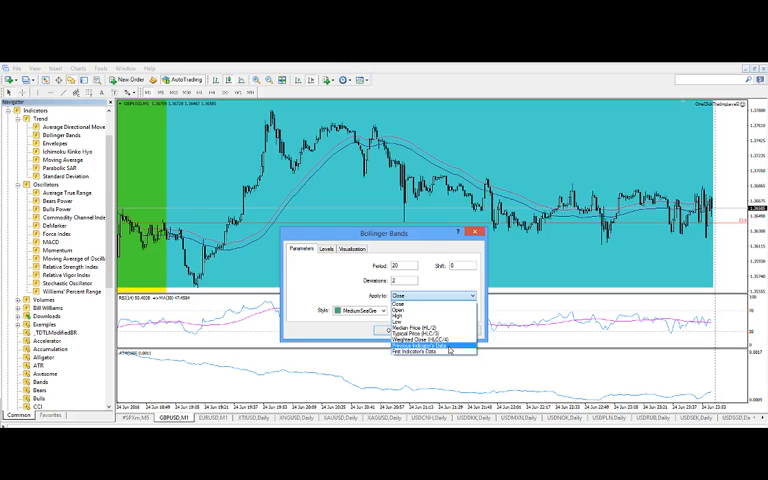
pyautogui.click(432, 340)
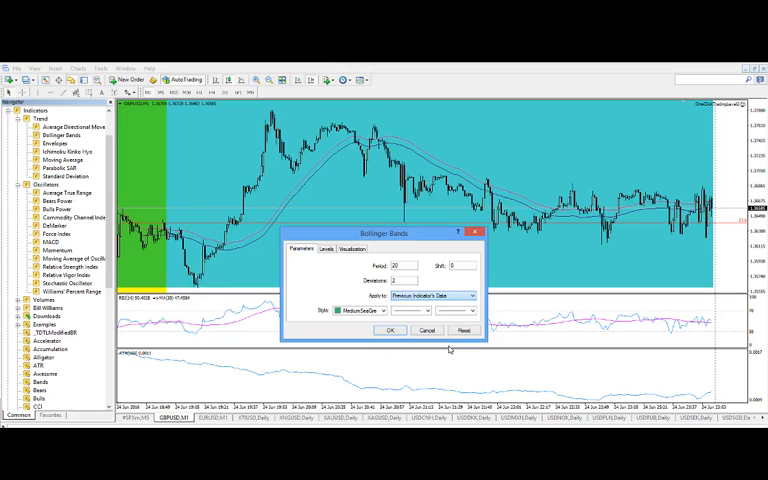
pyautogui.click(388, 330)
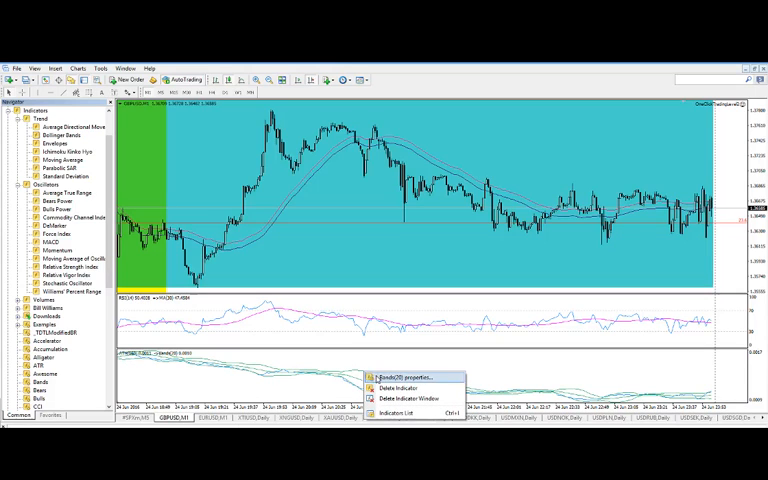
pyautogui.click(390, 376)
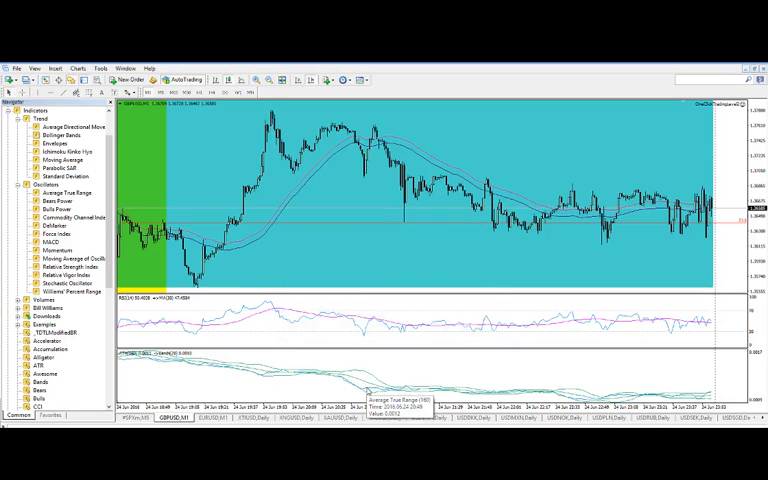
pyautogui.rightClick(390, 390)
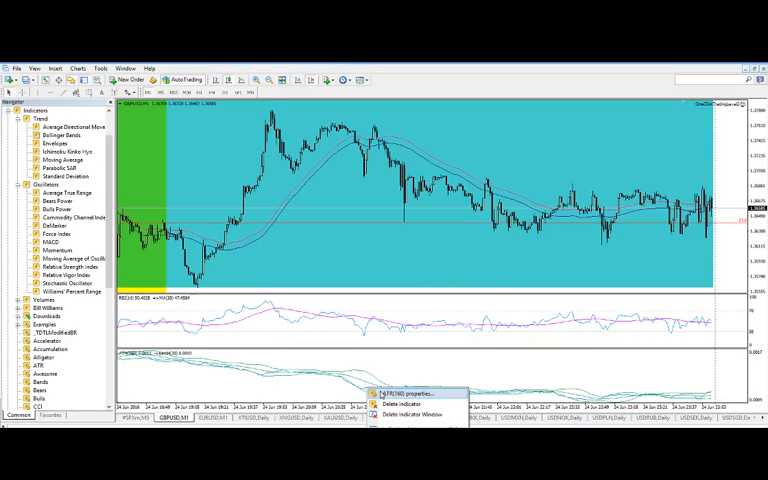